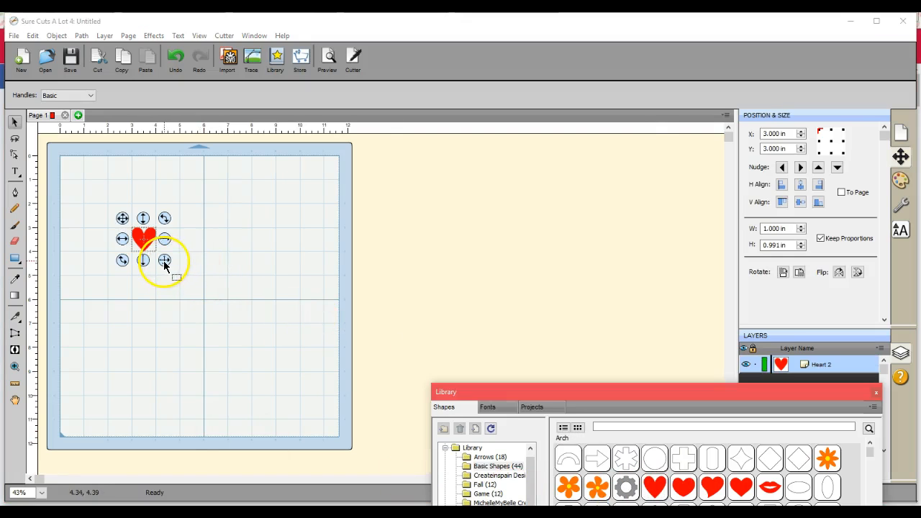
Step: Scale the red heart up to roughly 6.2 in wide by 6.7 in tall
{"action": "left_click_drag", "start_coordinate": [164, 260], "coordinate": [268, 377]}
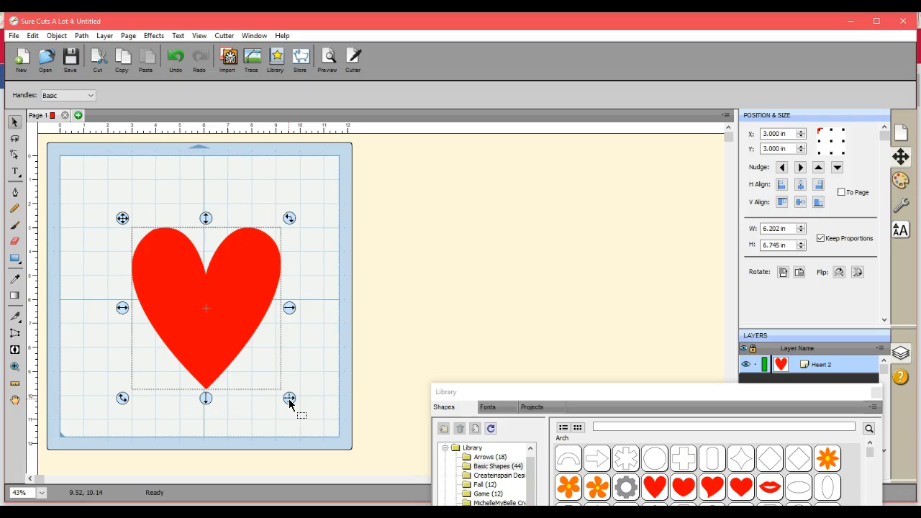
{"action": "mouse_move", "coordinate": [729, 307]}
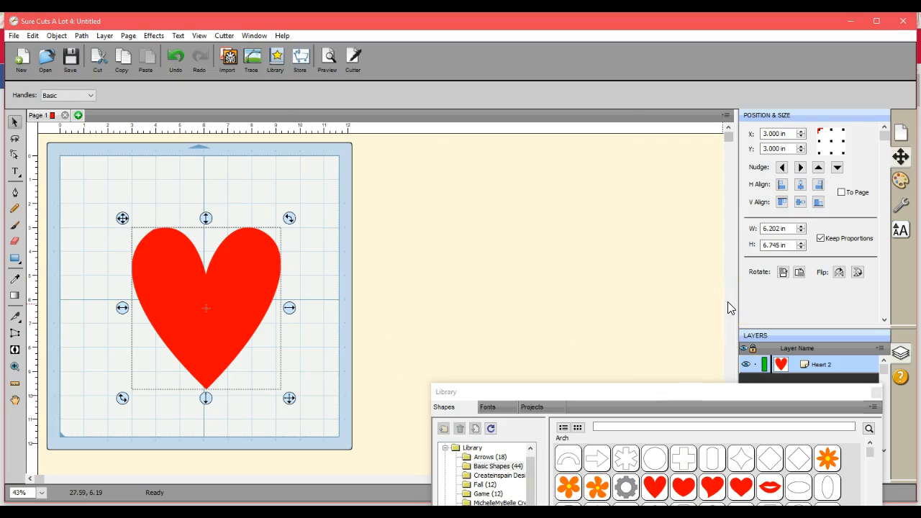
{"action": "mouse_move", "coordinate": [913, 212]}
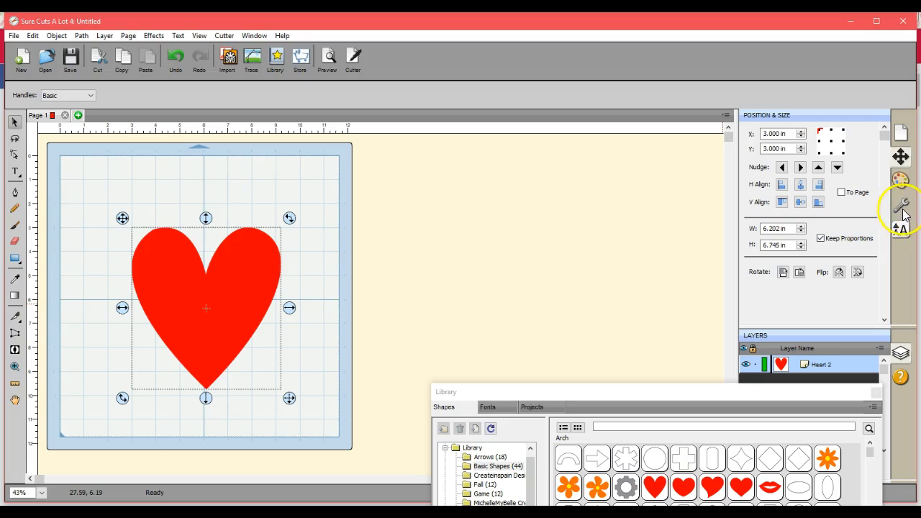
Step: Set the heart's Cut Line Type to Print+Cut Cut in the Style panel
{"action": "left_click", "coordinate": [905, 209]}
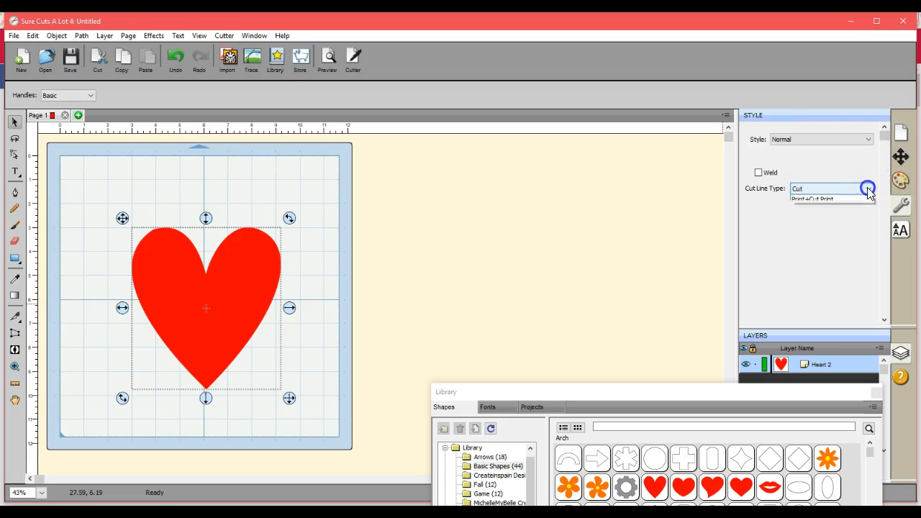
{"action": "left_click", "coordinate": [865, 190]}
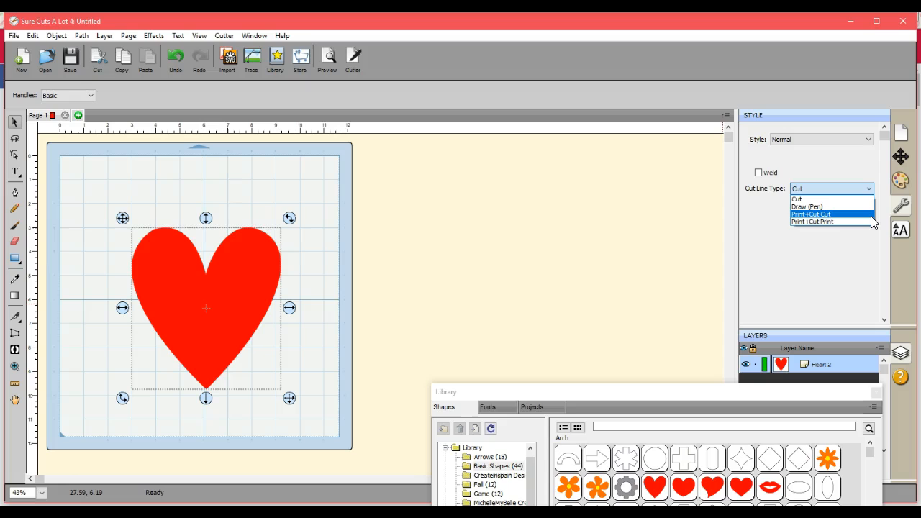
{"action": "left_click", "coordinate": [822, 215]}
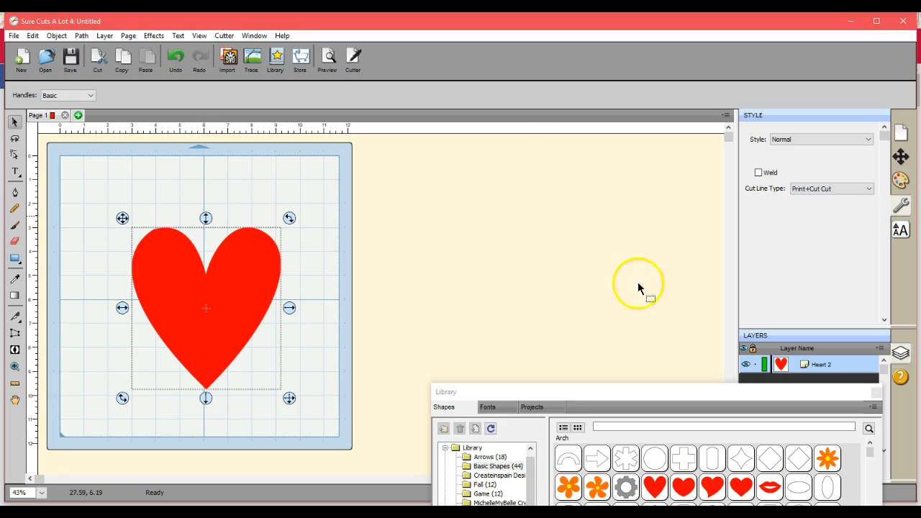
{"action": "mouse_move", "coordinate": [331, 115]}
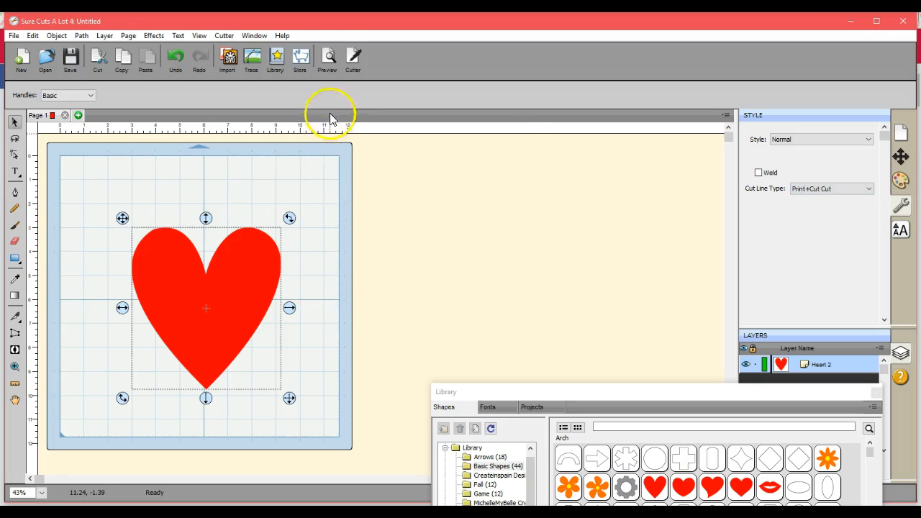
Step: Preview with Show Cut Lines on and pen colours off, then re-preview the repositioned heart
{"action": "left_click", "coordinate": [327, 58]}
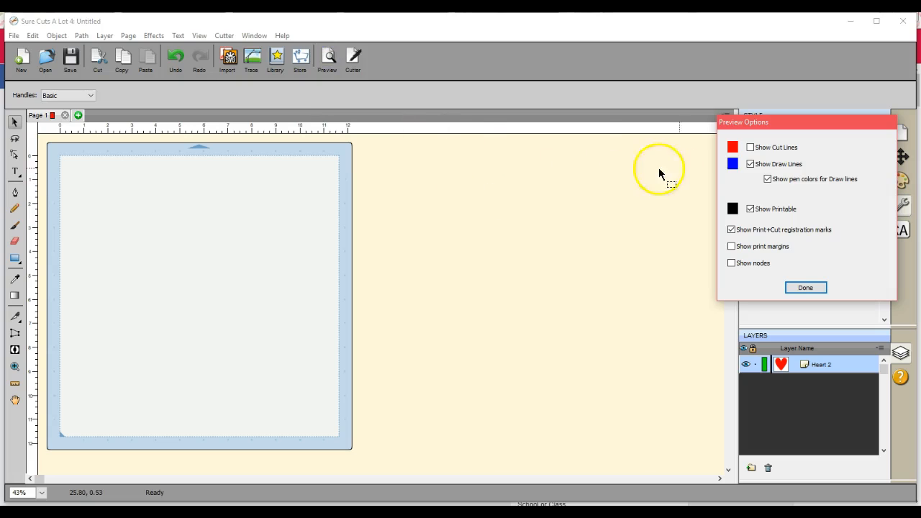
{"action": "left_click", "coordinate": [750, 147]}
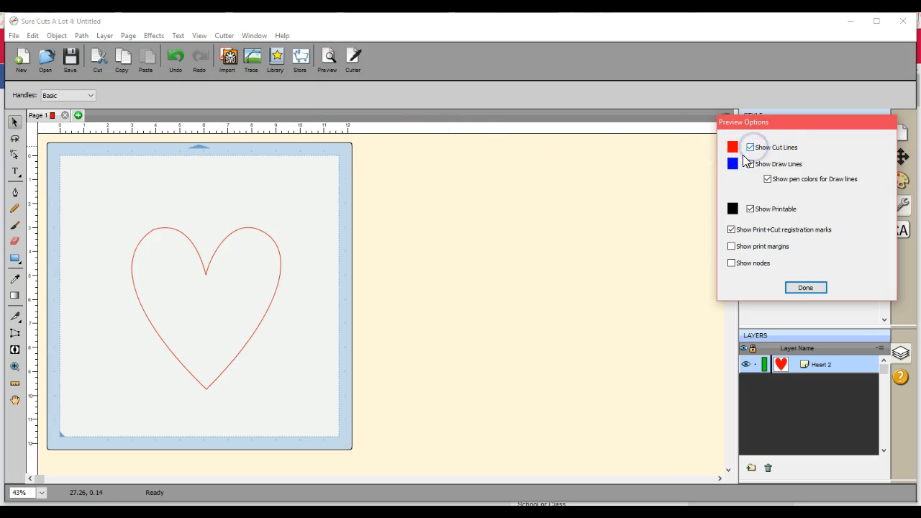
{"action": "left_click", "coordinate": [750, 163]}
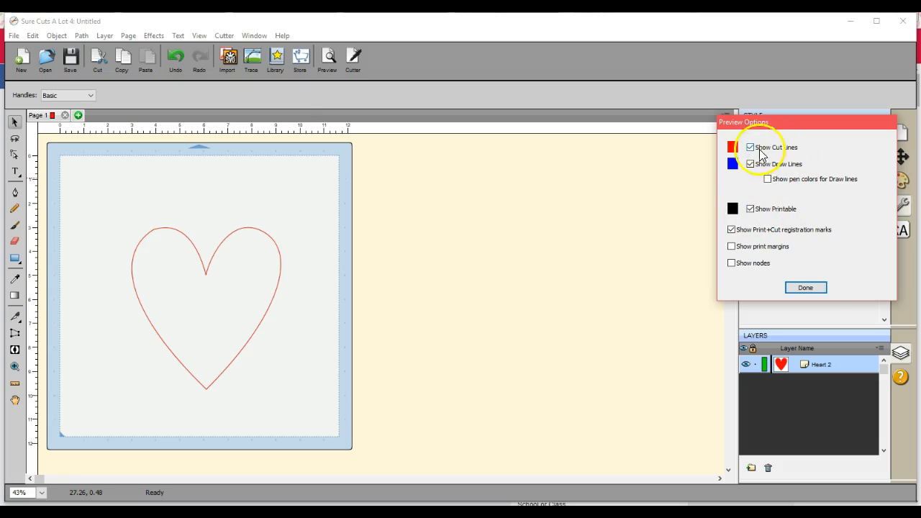
{"action": "left_click", "coordinate": [805, 287]}
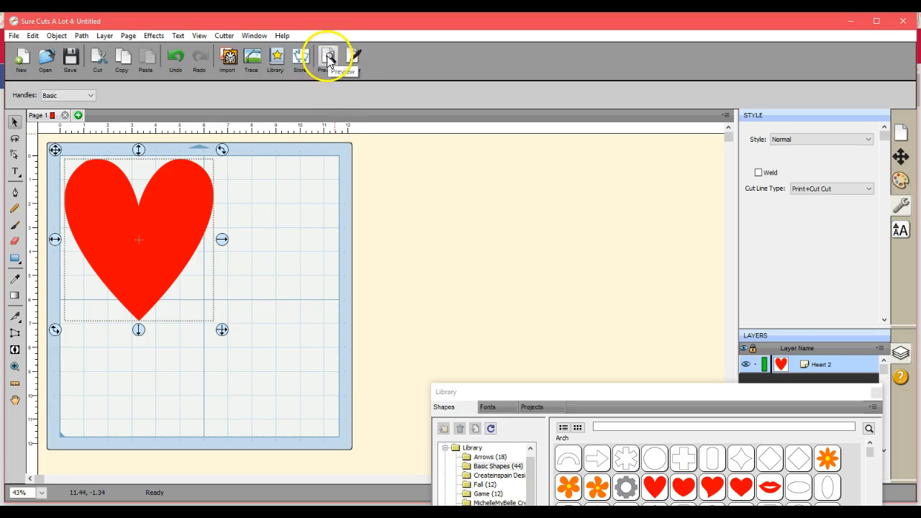
{"action": "left_click", "coordinate": [326, 58]}
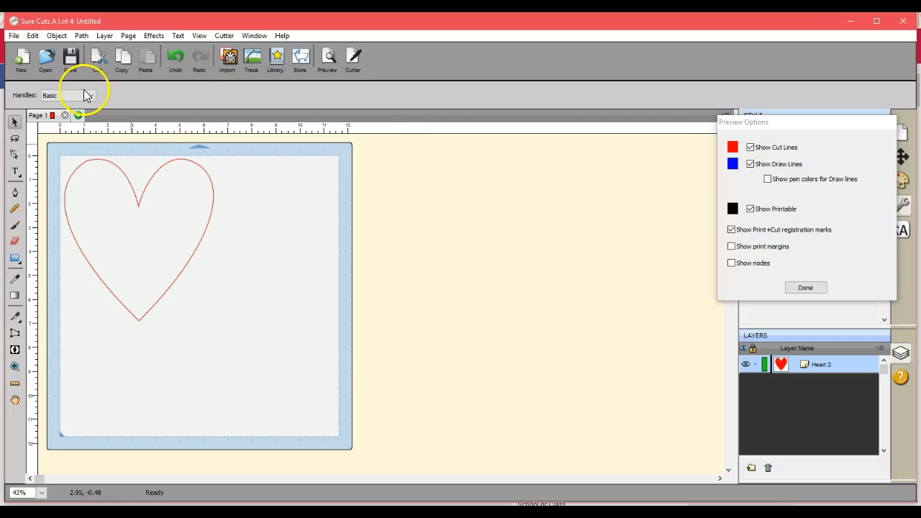
Step: Export the design as an FCM (*.fcm) file named 'heart'
{"action": "left_click", "coordinate": [10, 34]}
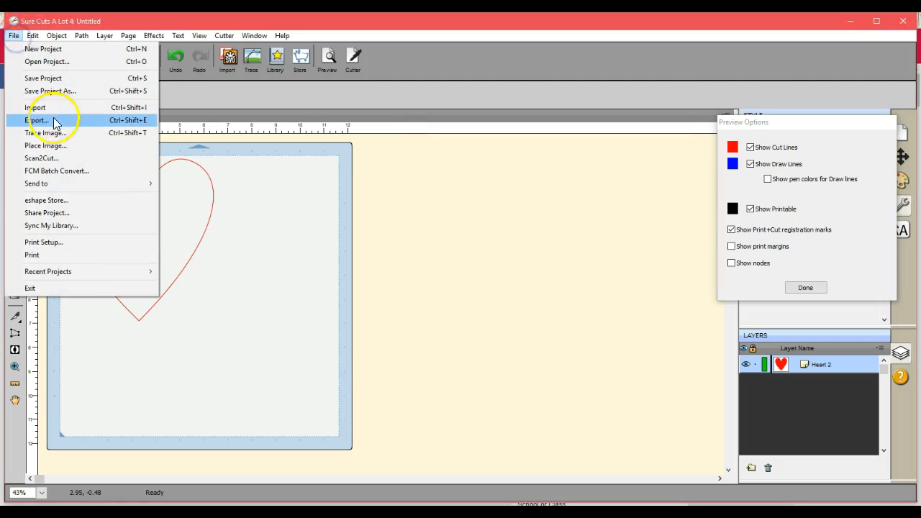
{"action": "left_click", "coordinate": [37, 120]}
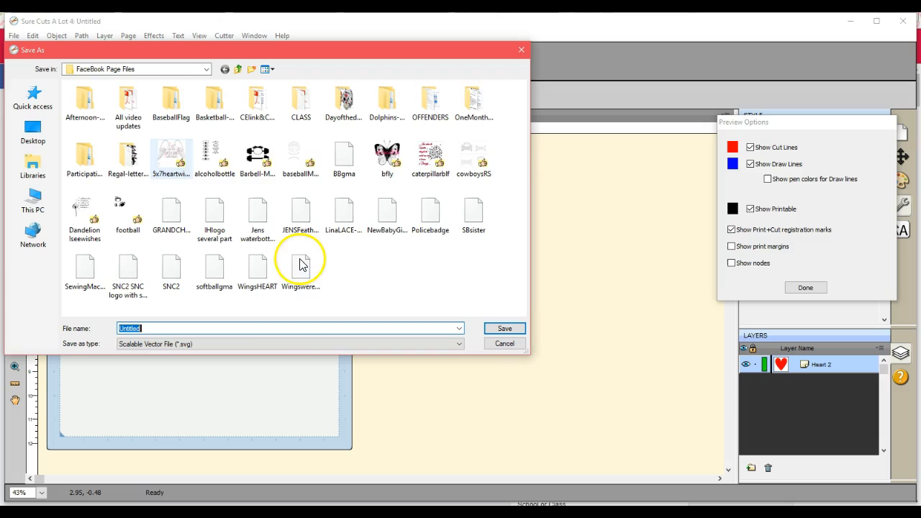
{"action": "left_click", "coordinate": [133, 328]}
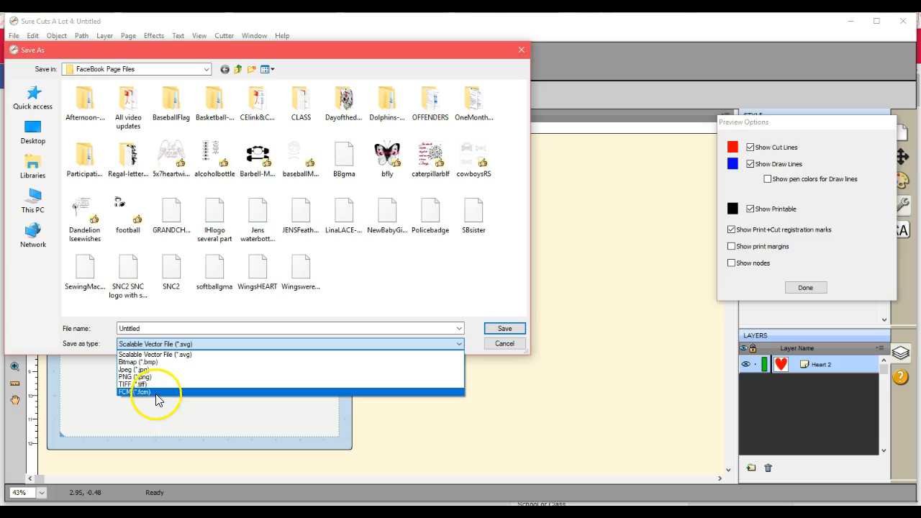
{"action": "left_click", "coordinate": [132, 393]}
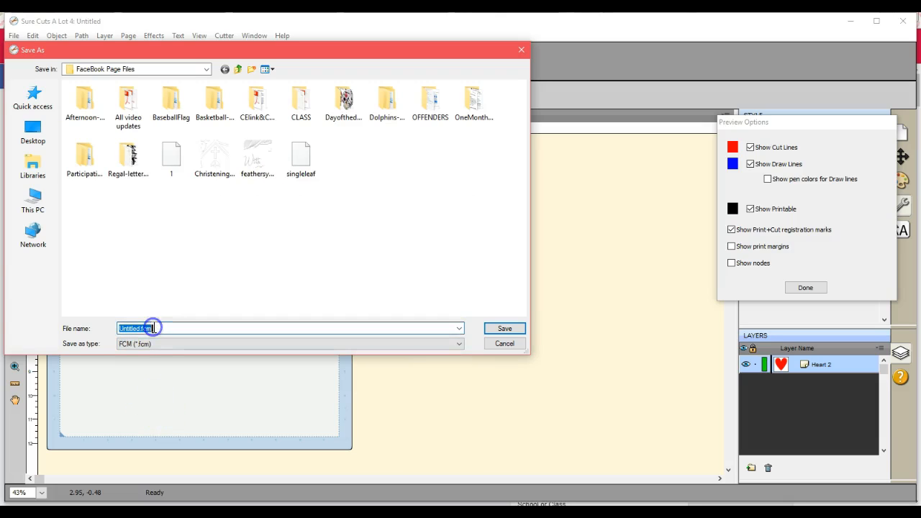
{"action": "type", "text": "heart"}
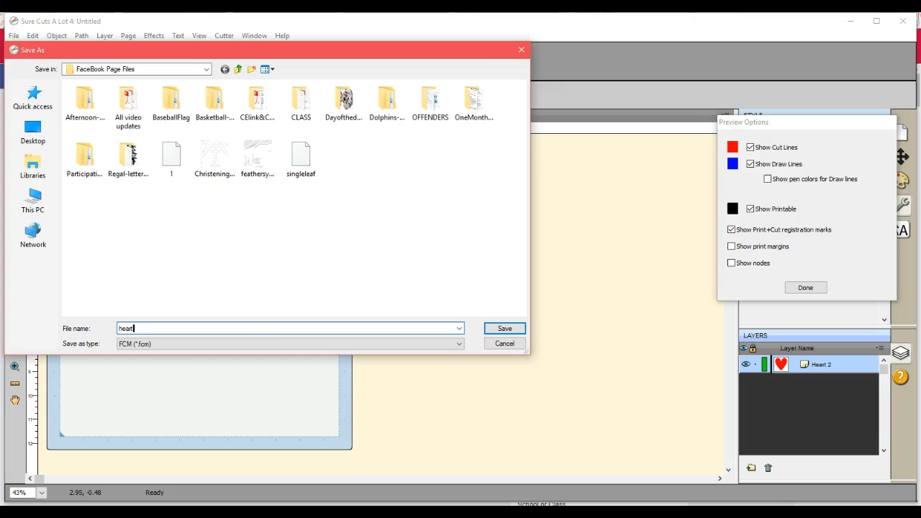
{"action": "left_click", "coordinate": [504, 328]}
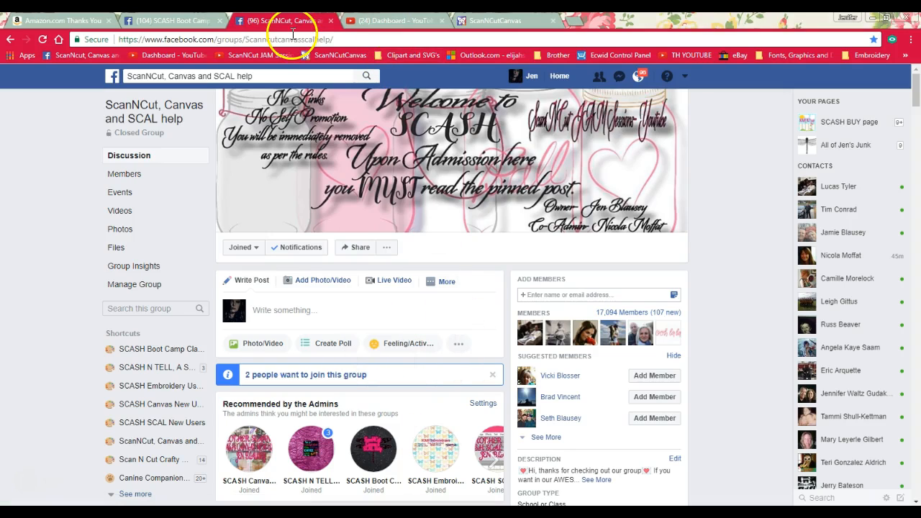
Step: In ScanNCut Canvas, delete the 'ScanNCut, Canvas and SCAL help' text design
{"action": "left_click", "coordinate": [509, 19]}
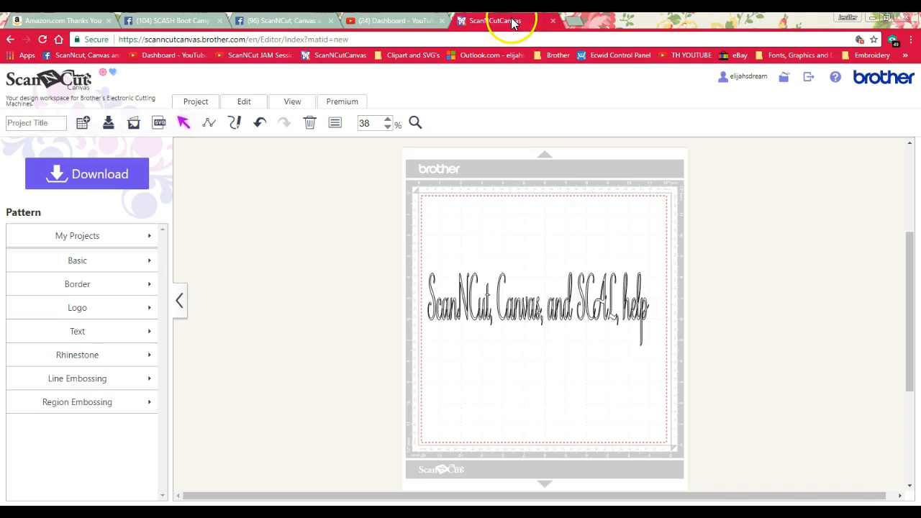
{"action": "mouse_move", "coordinate": [404, 259]}
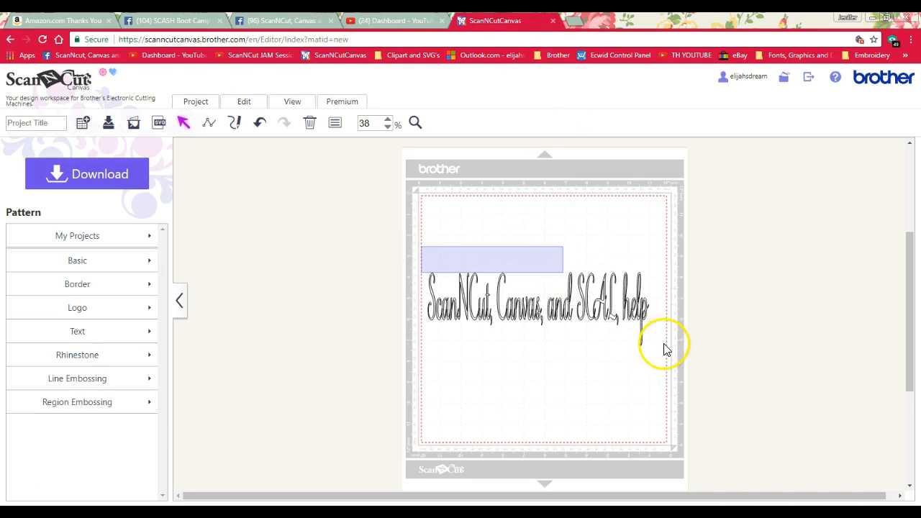
{"action": "left_click", "coordinate": [309, 122]}
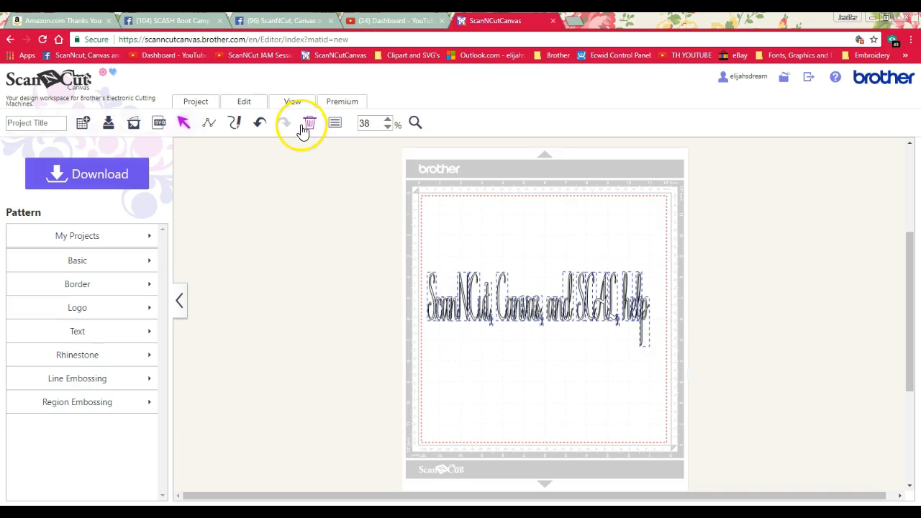
{"action": "left_click", "coordinate": [308, 123]}
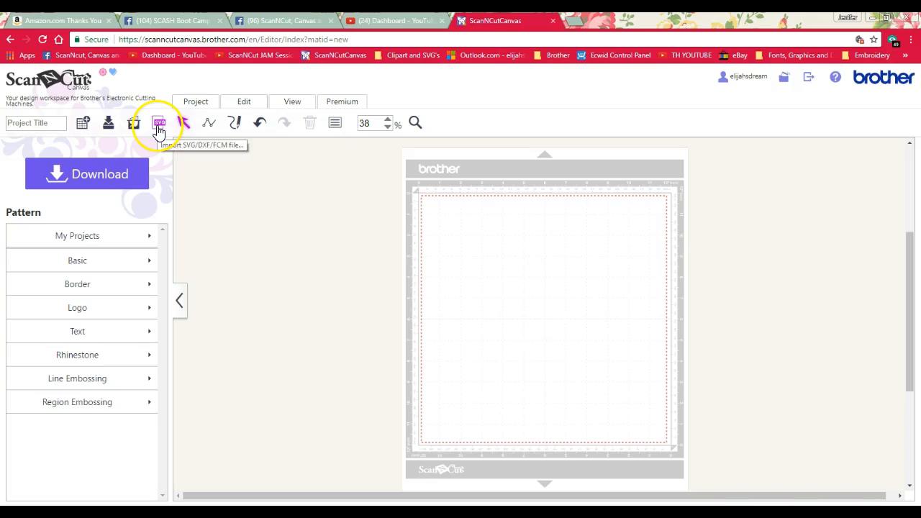
Step: Import heart.fcm through Import SVG/DXF/FCM and confirm with OK
{"action": "left_click", "coordinate": [158, 122]}
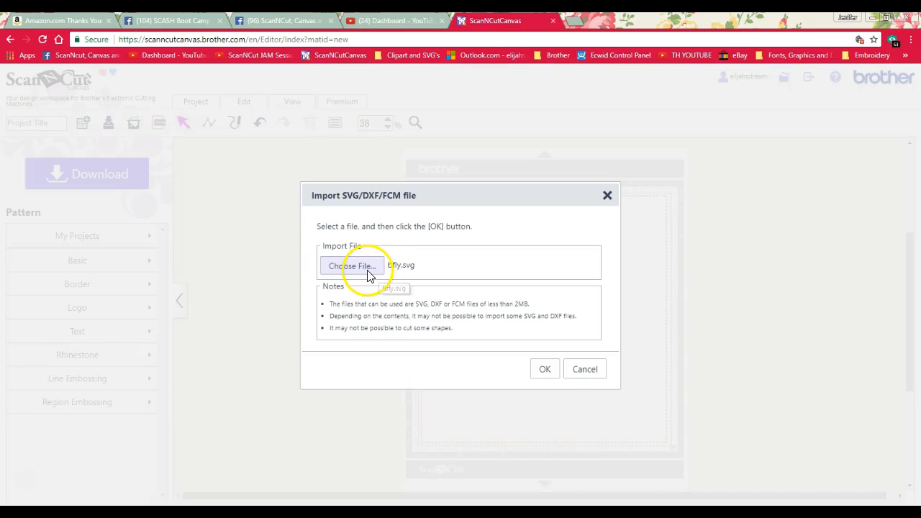
{"action": "left_click", "coordinate": [352, 265]}
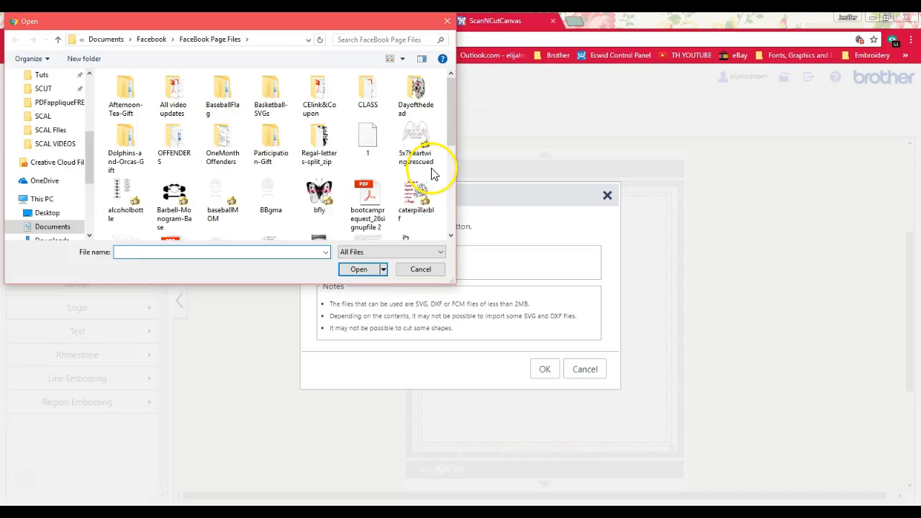
{"action": "scroll", "scroll_direction": "down", "scroll_amount": 3}
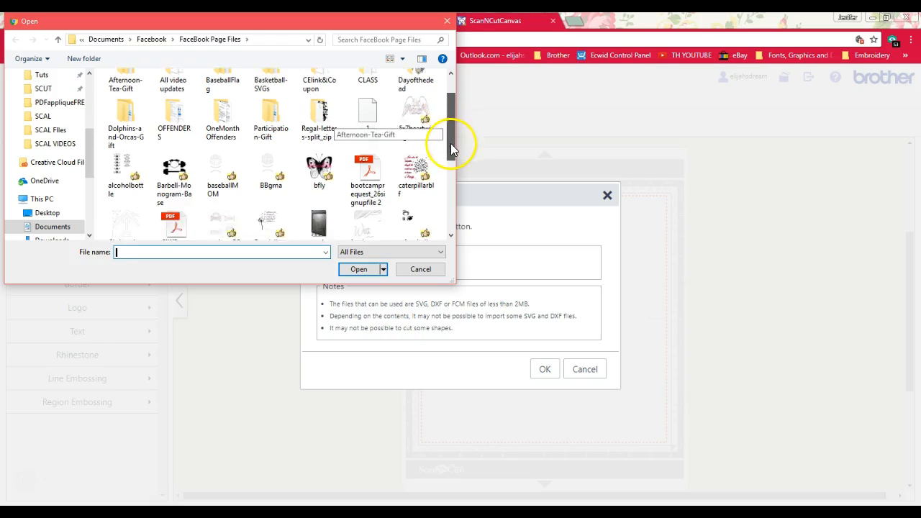
{"action": "scroll", "scroll_direction": "down", "scroll_amount": 3}
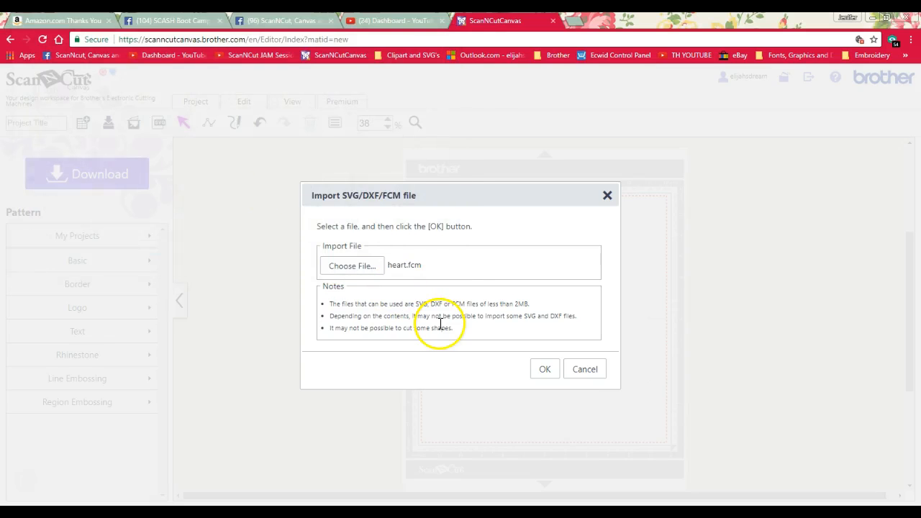
{"action": "left_click", "coordinate": [544, 369]}
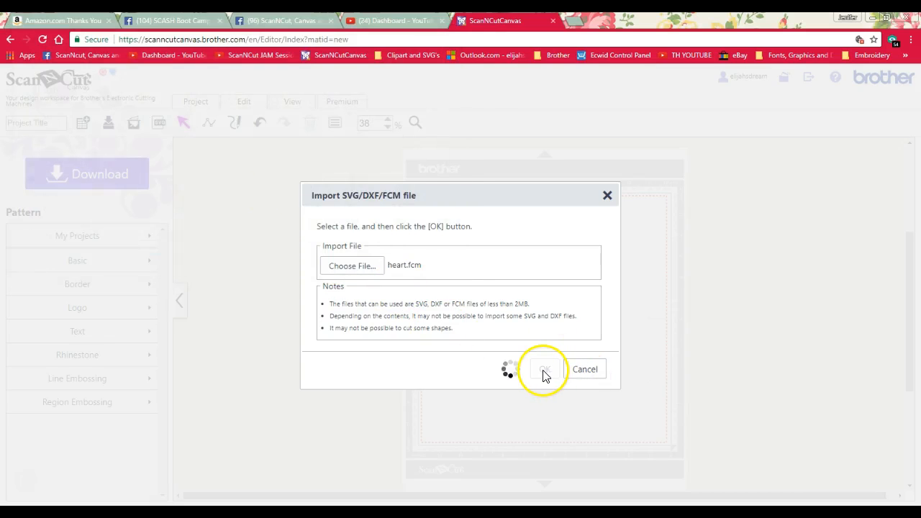
{"action": "left_click", "coordinate": [544, 369]}
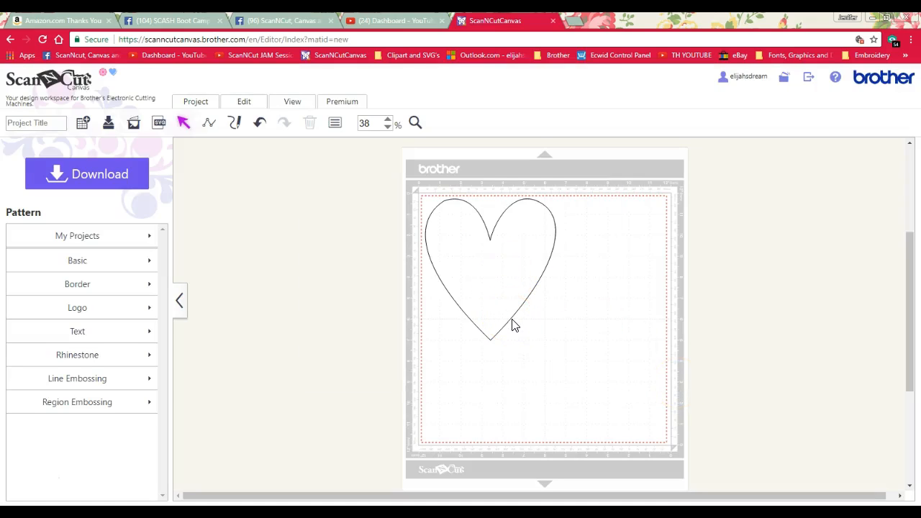
Step: Centre the heart on the mat, check its Properties line type, and adjust View options
{"action": "left_click_drag", "start_coordinate": [514, 324], "coordinate": [572, 363]}
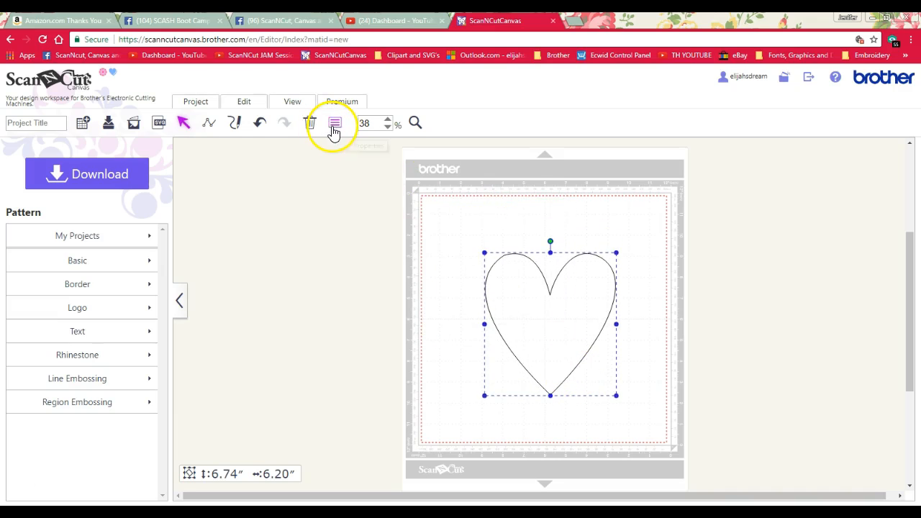
{"action": "left_click", "coordinate": [335, 122]}
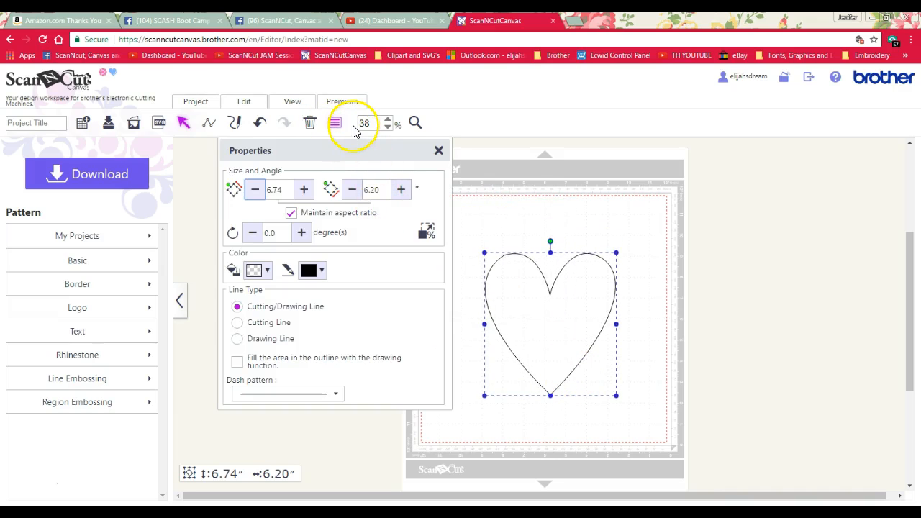
{"action": "left_click", "coordinate": [291, 100]}
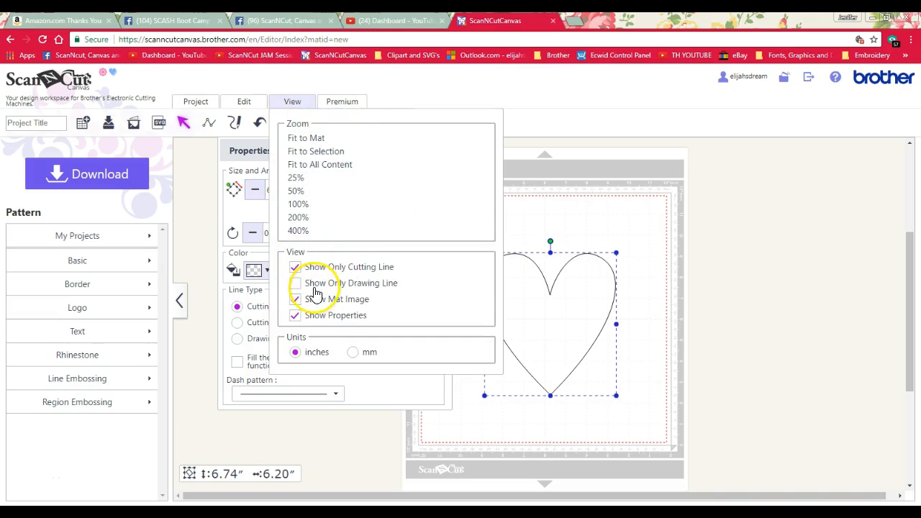
{"action": "left_click", "coordinate": [294, 299]}
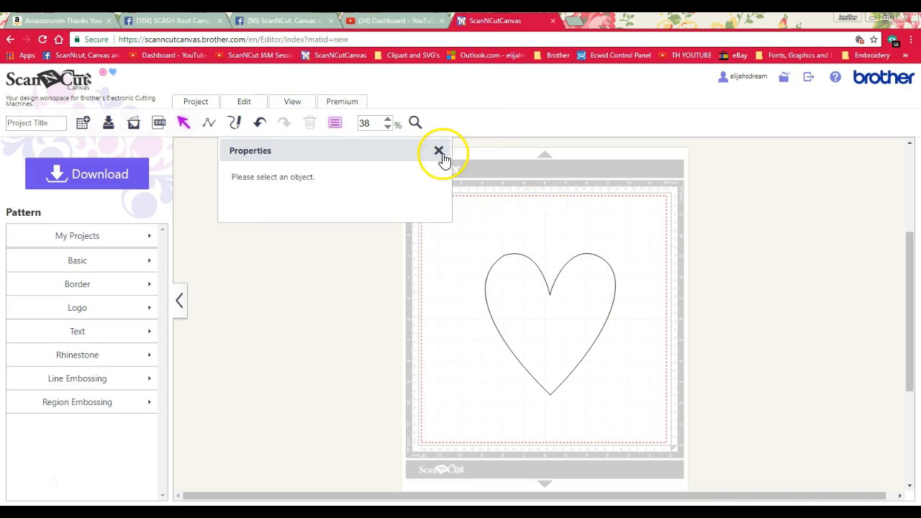
{"action": "left_click", "coordinate": [438, 150]}
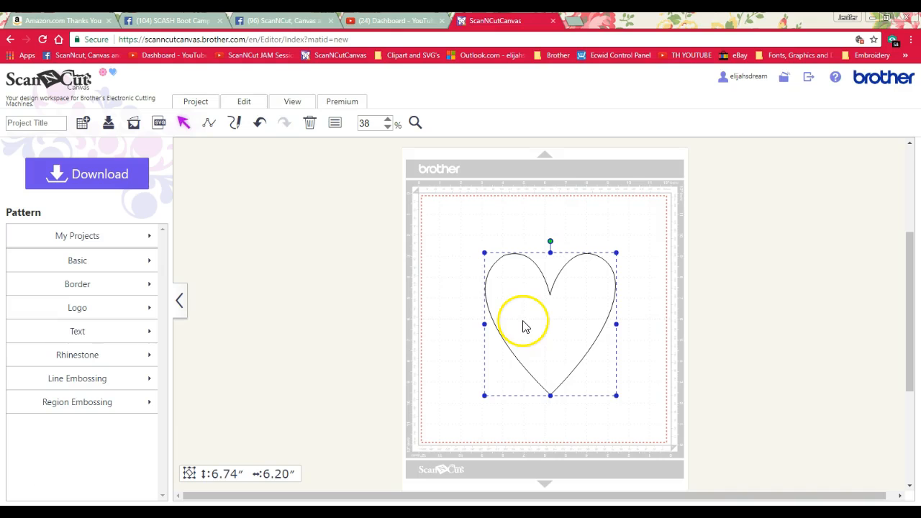
{"action": "left_click", "coordinate": [291, 101]}
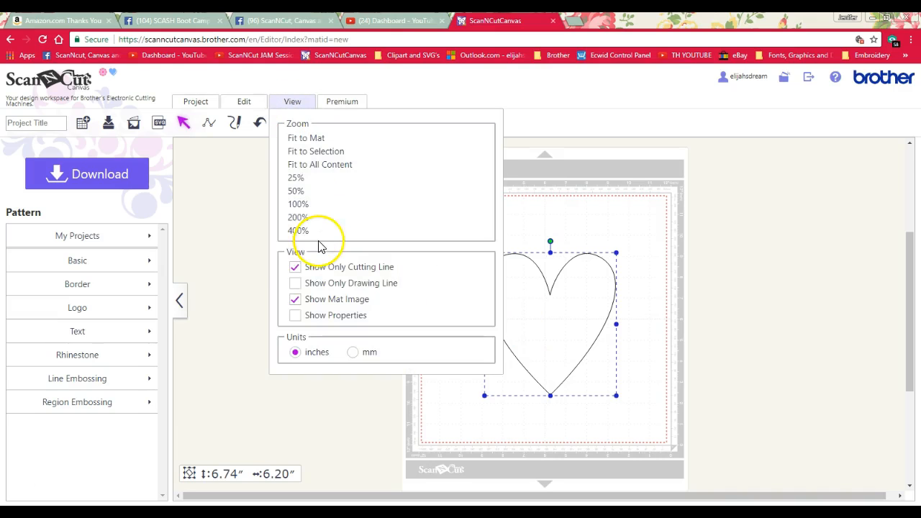
{"action": "left_click", "coordinate": [294, 298]}
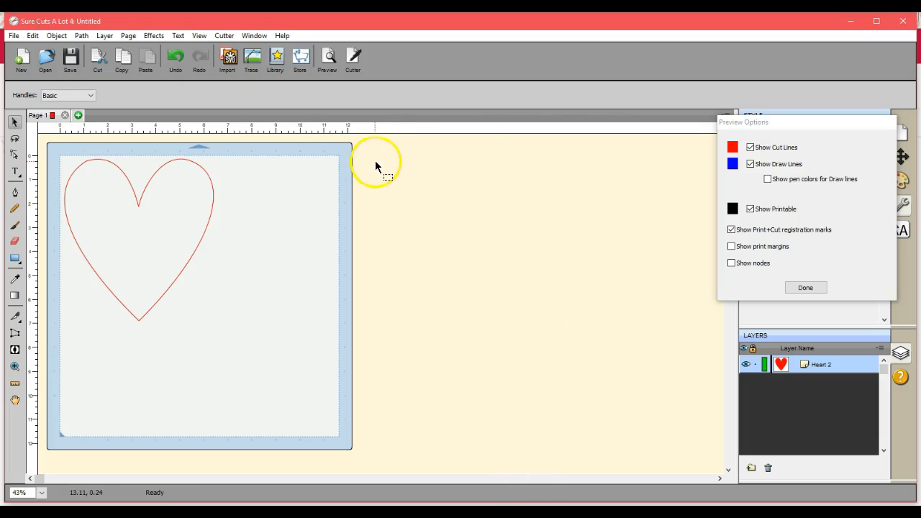
{"action": "mouse_move", "coordinate": [766, 173]}
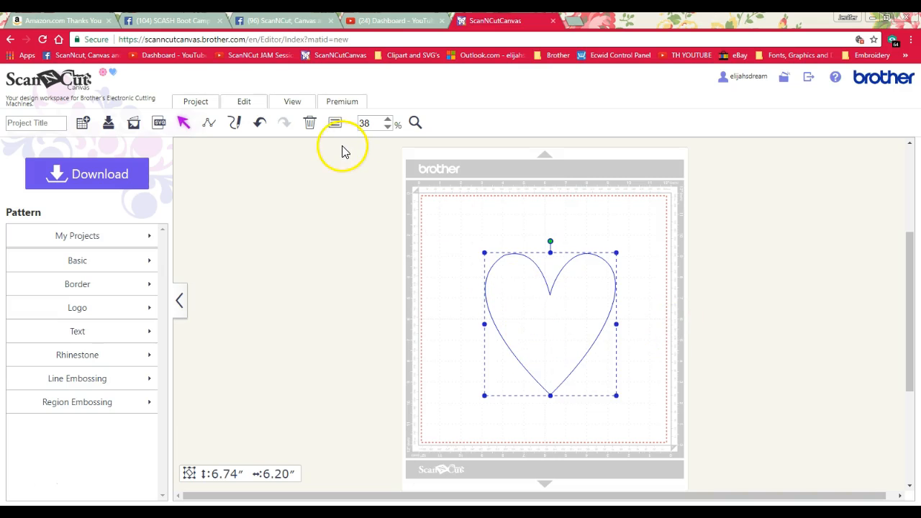
Step: Toggle Show Only Cutting Line in the View options so draw lines also appear
{"action": "left_click", "coordinate": [291, 100]}
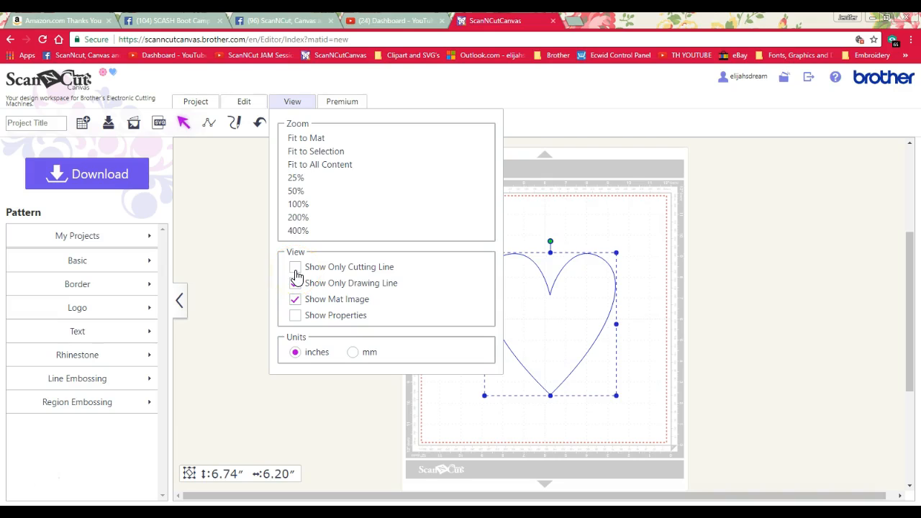
{"action": "left_click", "coordinate": [294, 282]}
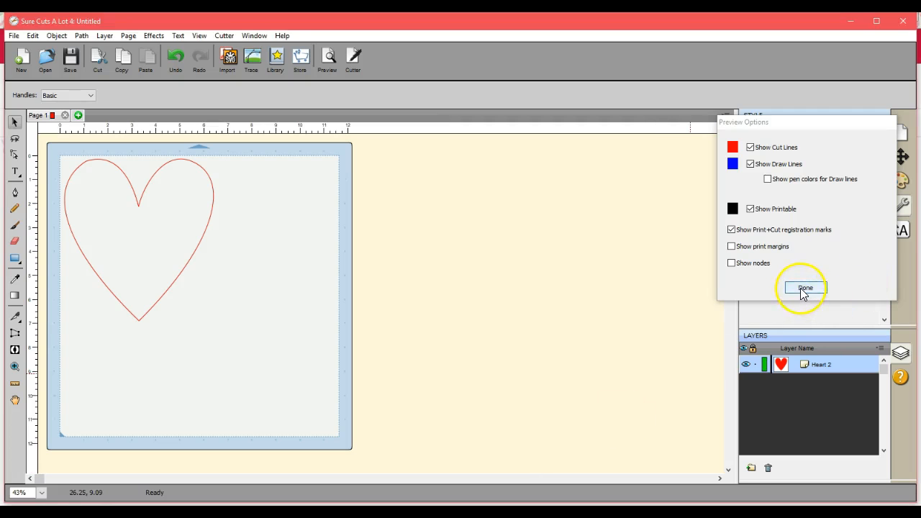
Step: Exit the preview with Done in Preview Options to resume editing the heart
{"action": "left_click", "coordinate": [804, 288]}
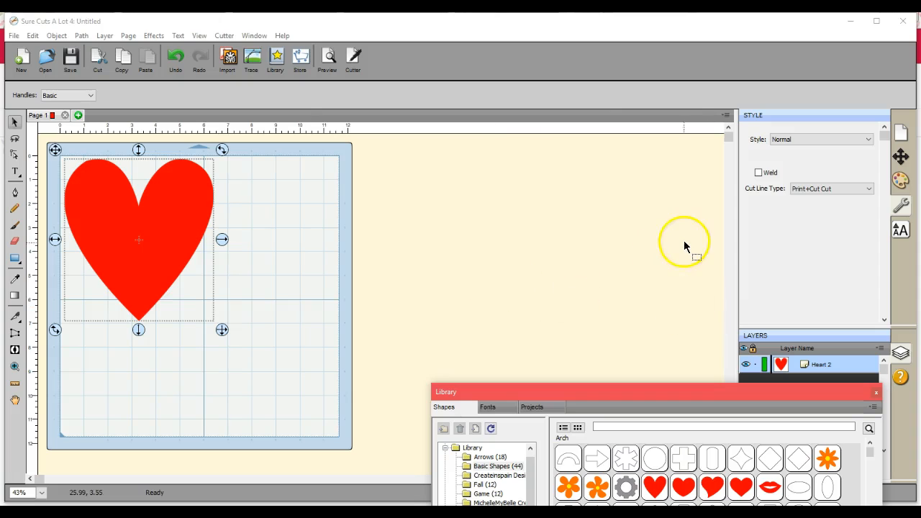
{"action": "mouse_move", "coordinate": [135, 241]}
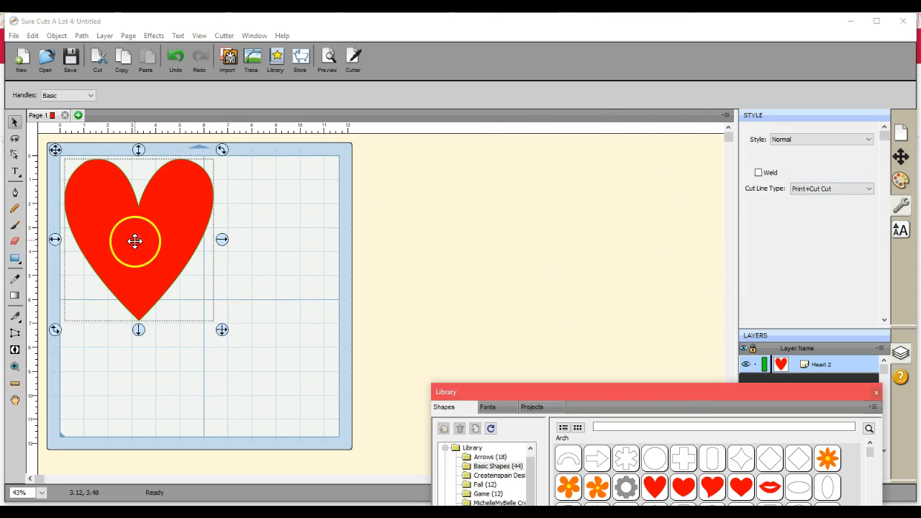